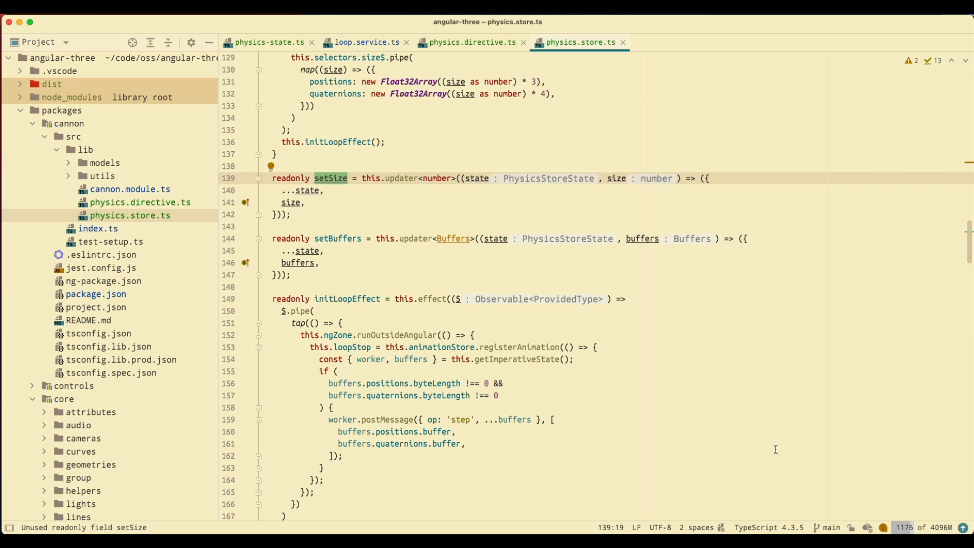
left_click(470, 43)
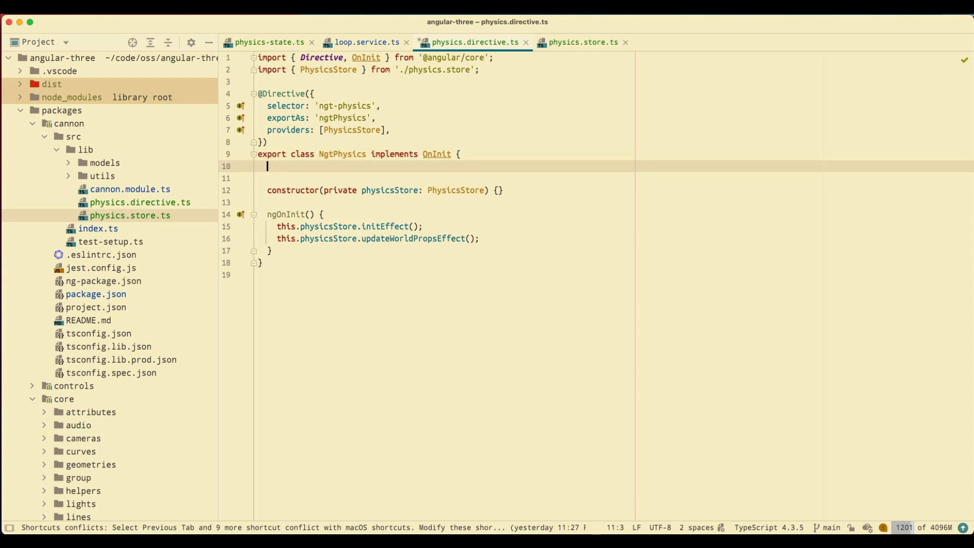
type("@Input() set")
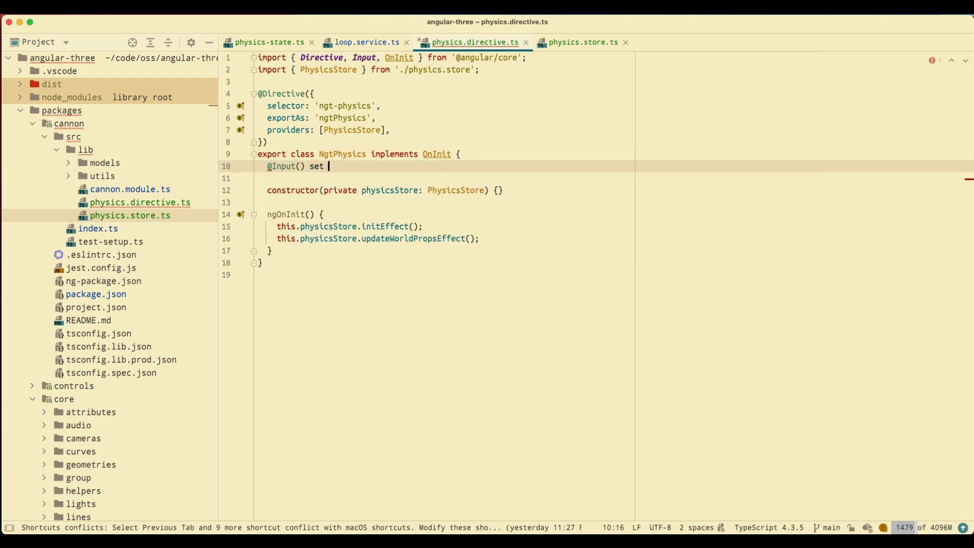
type("size()")
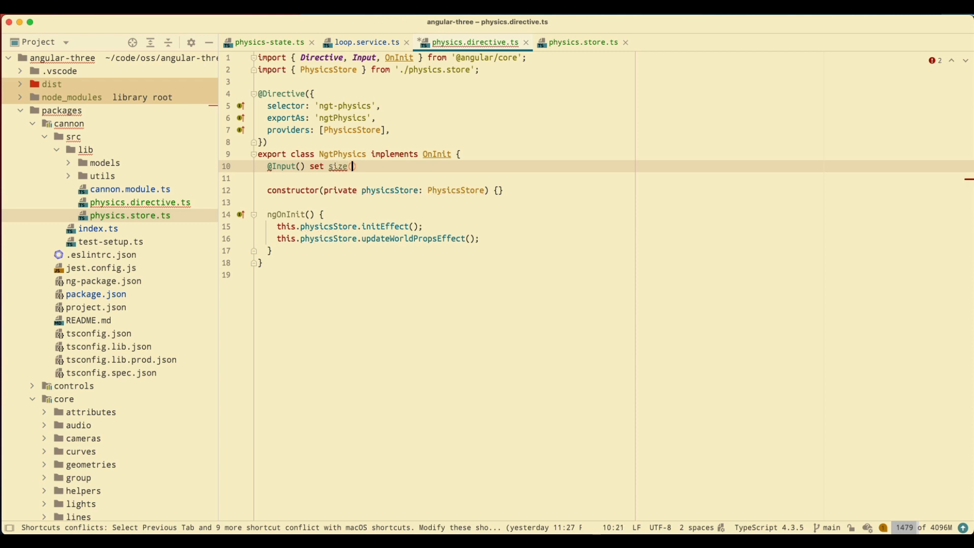
type("value: number)")
left_click(614, 179)
type("this.")
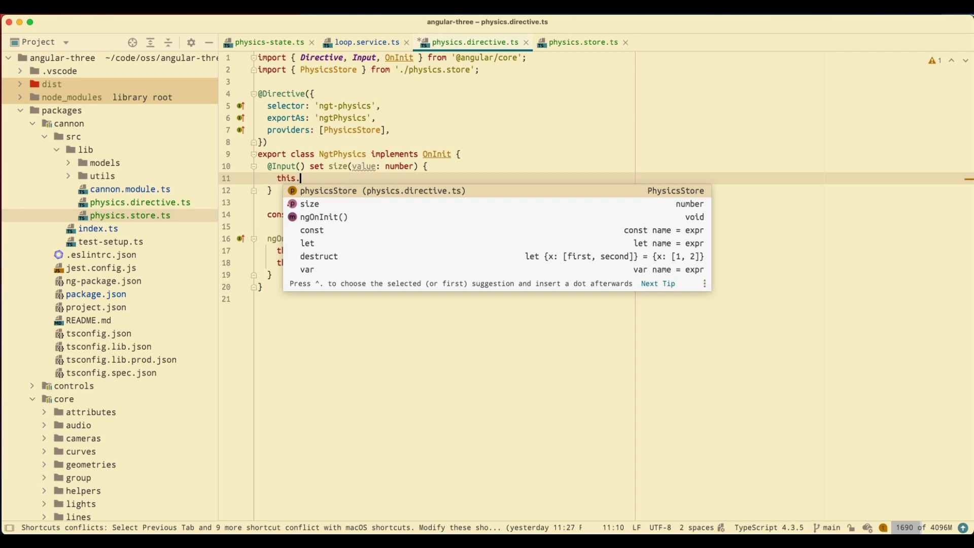
type("physicsStore.setSize(value)")
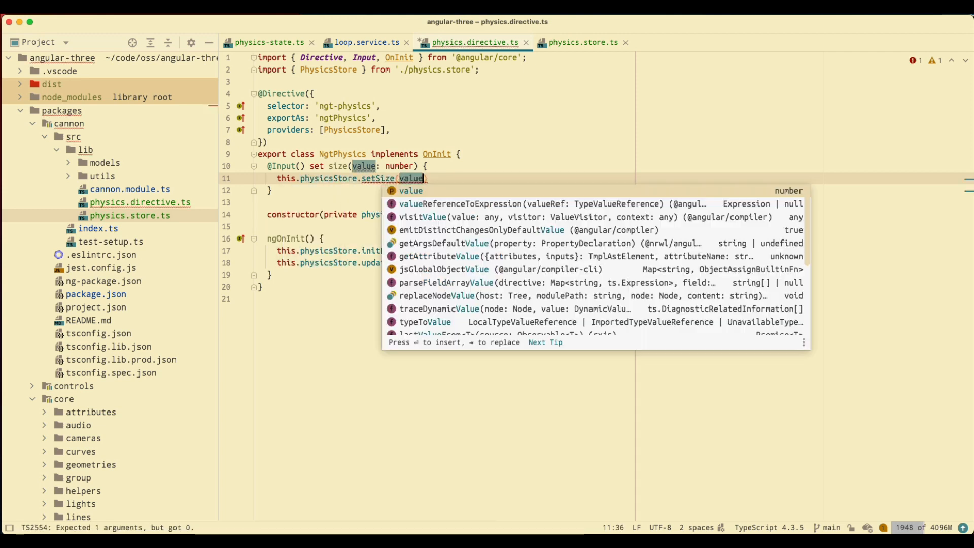
key("Escape")
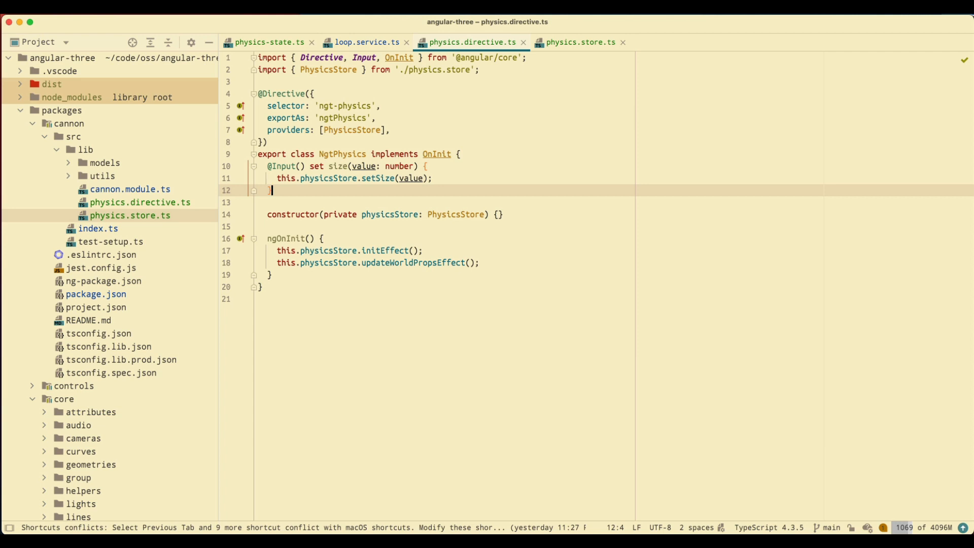
- Copy the PhysicsStoreState fields and paste them below setSize as twelve readonly type lines
left_click(578, 43)
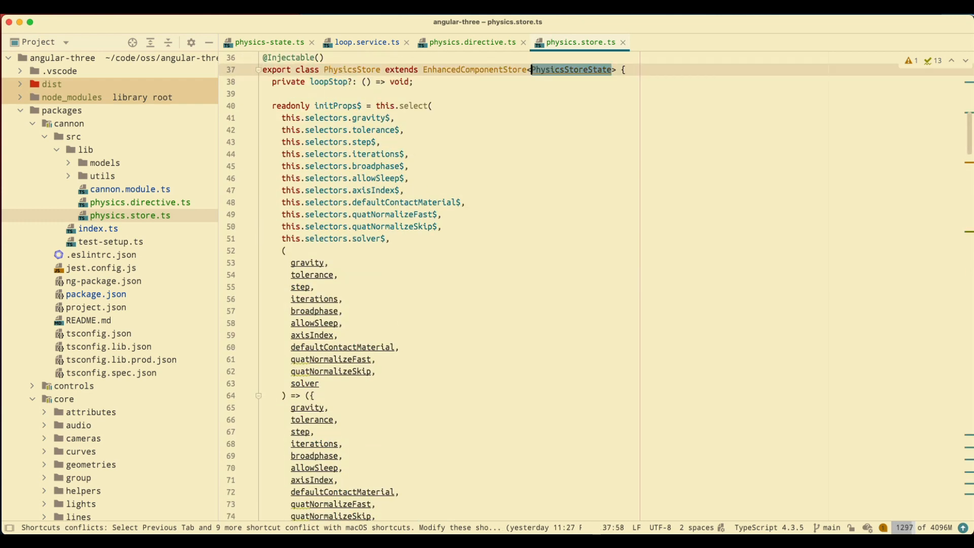
left_click(270, 42)
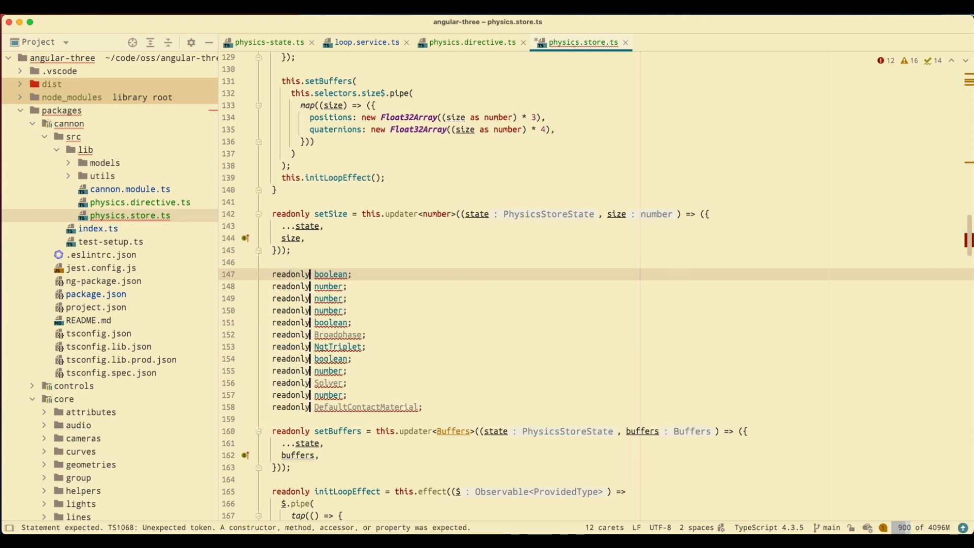
- Complete each placeholder as setX = this.updater<...>((state, value) => ({...state, value}))
type("setshouldInvalidate =")
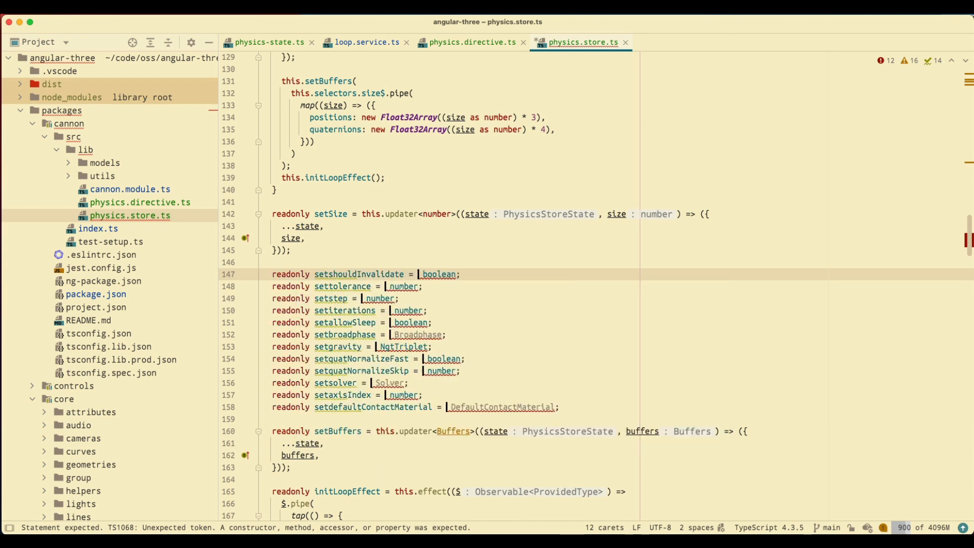
type("this.updater")
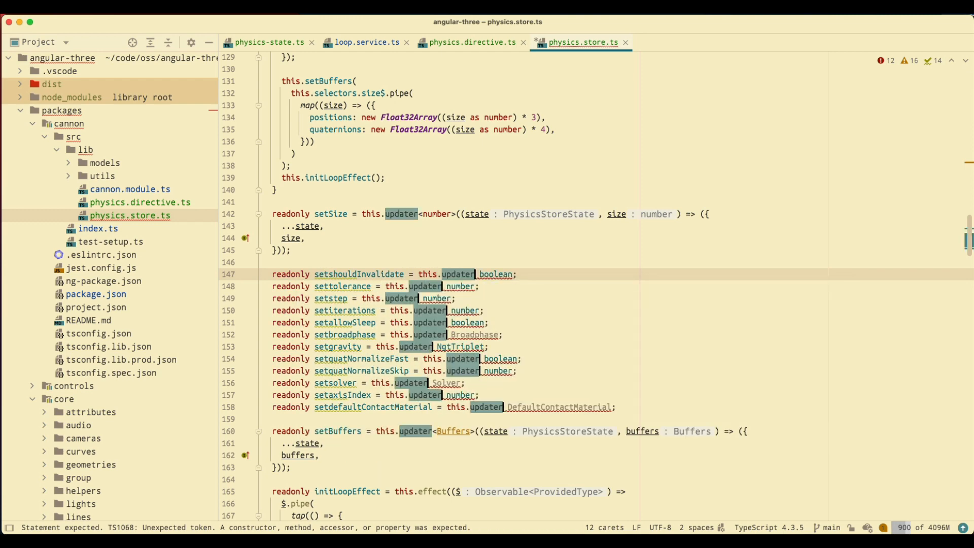
type("<")
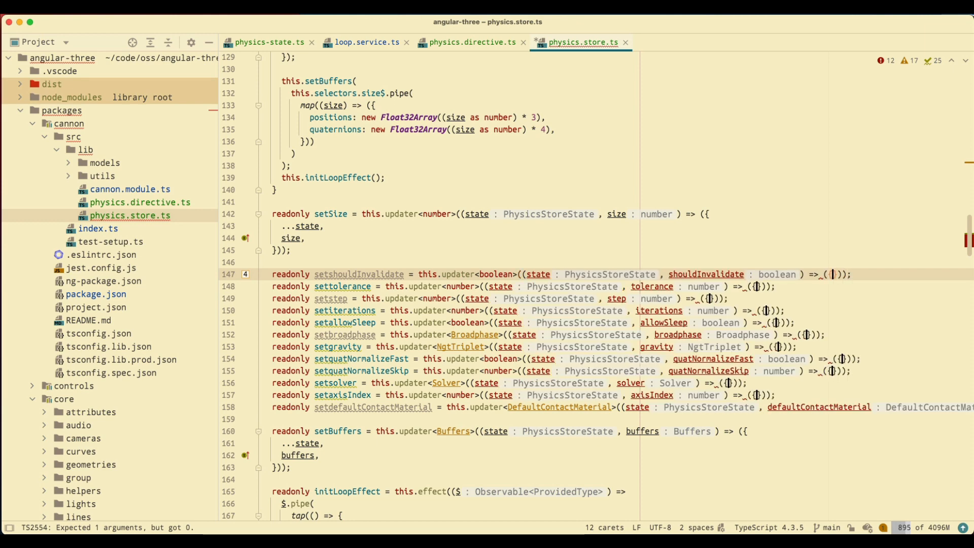
type("...state, shouldInvalidate")
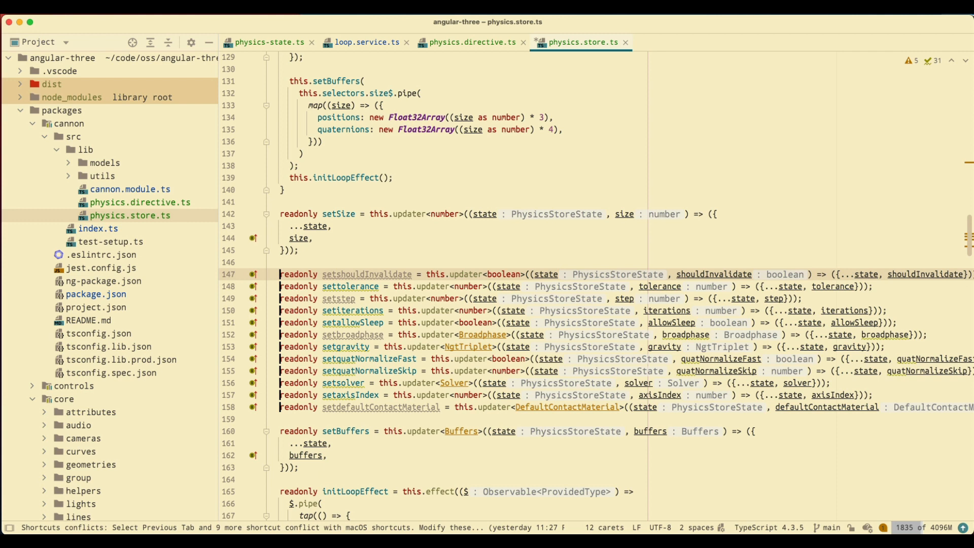
double_click(365, 274)
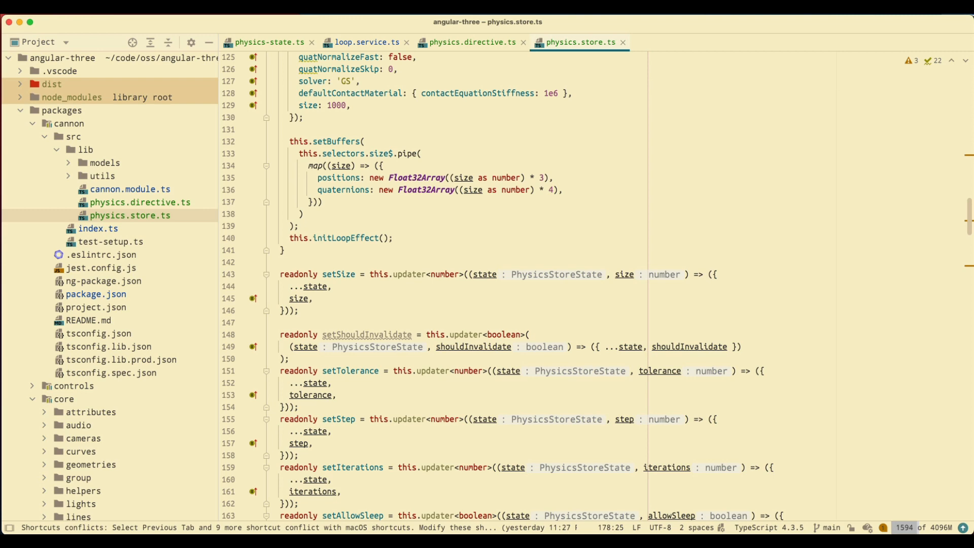
- Fix updater name casing, reformat, and separate updaters like setTolerance and setGravity with blank lines
scroll("down", 3)
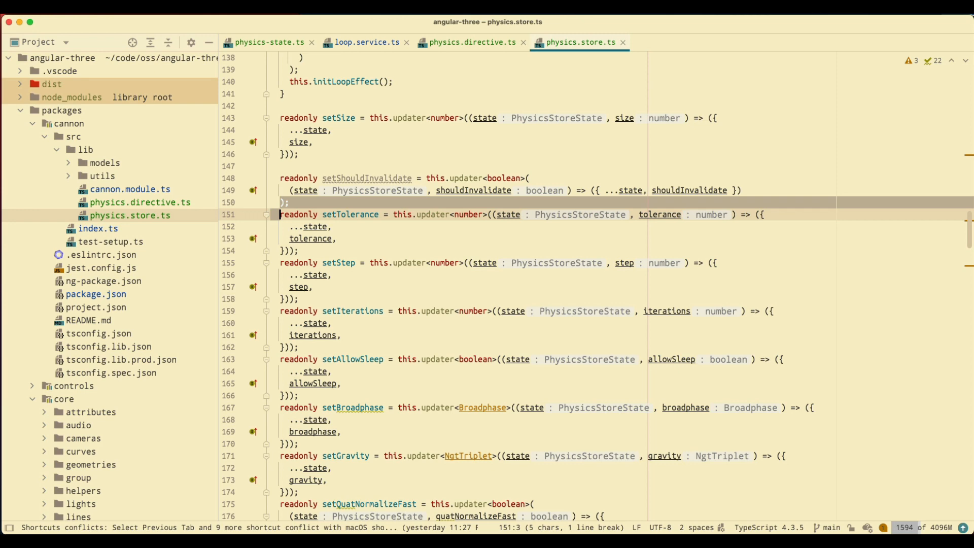
double_click(298, 215)
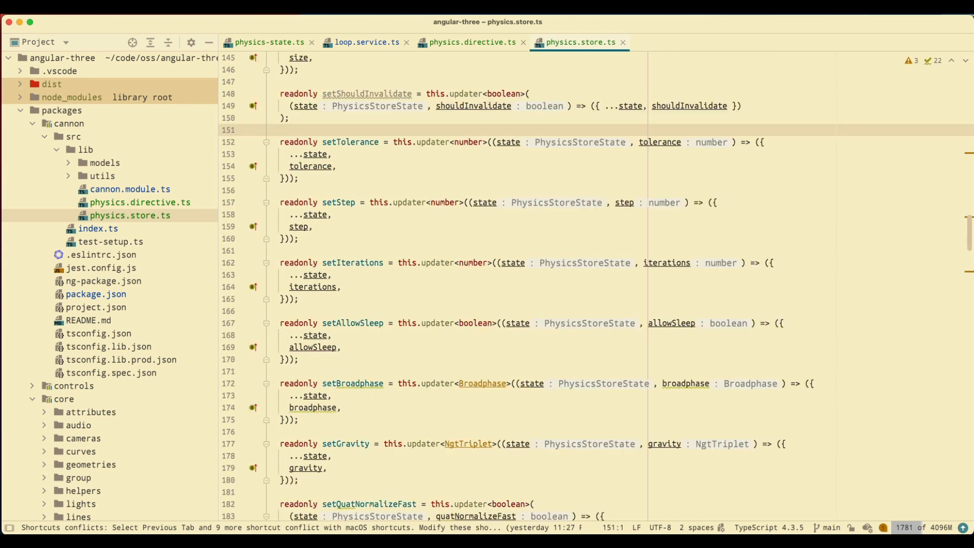
- Paste the twelve optional physics properties such as tolerance and gravity below the size setter
left_click(469, 41)
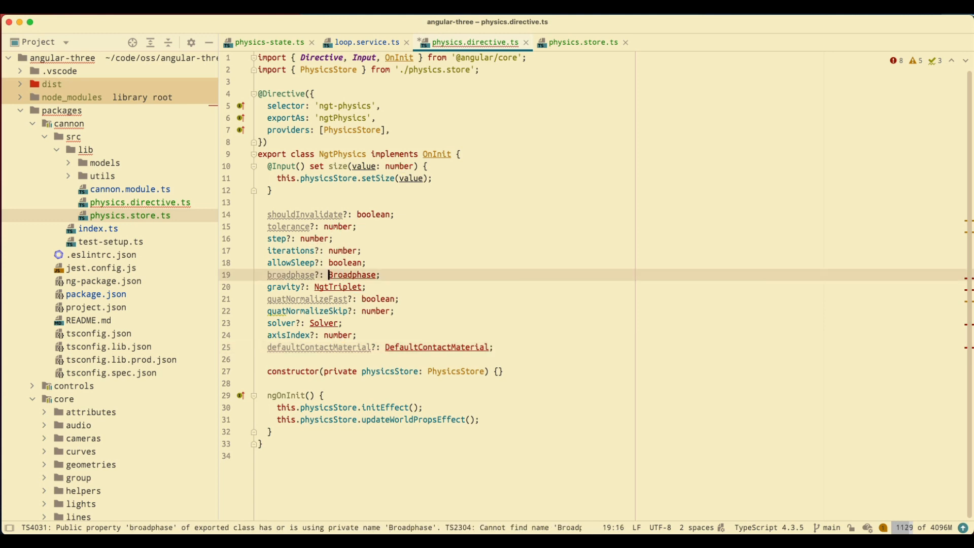
left_click(352, 275)
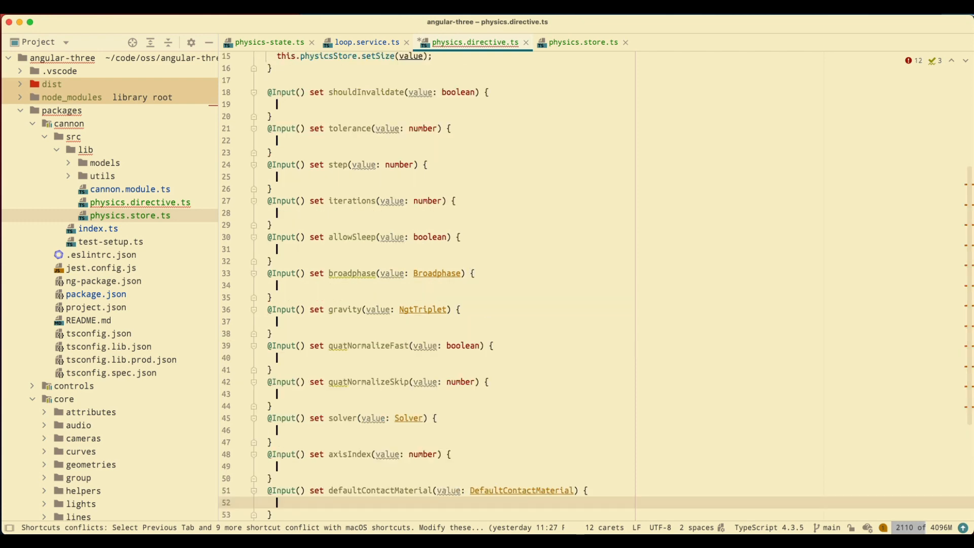
- Fill each setter body with this.physicsStore.setX(value) for its matching updater
type("this.physicsStore.setDefaultContactMaterial(value);")
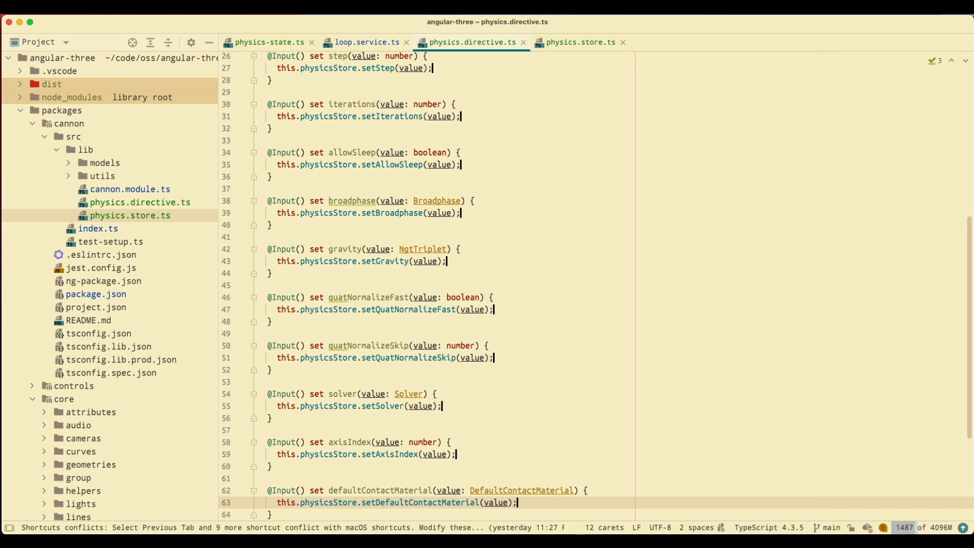
left_click(580, 42)
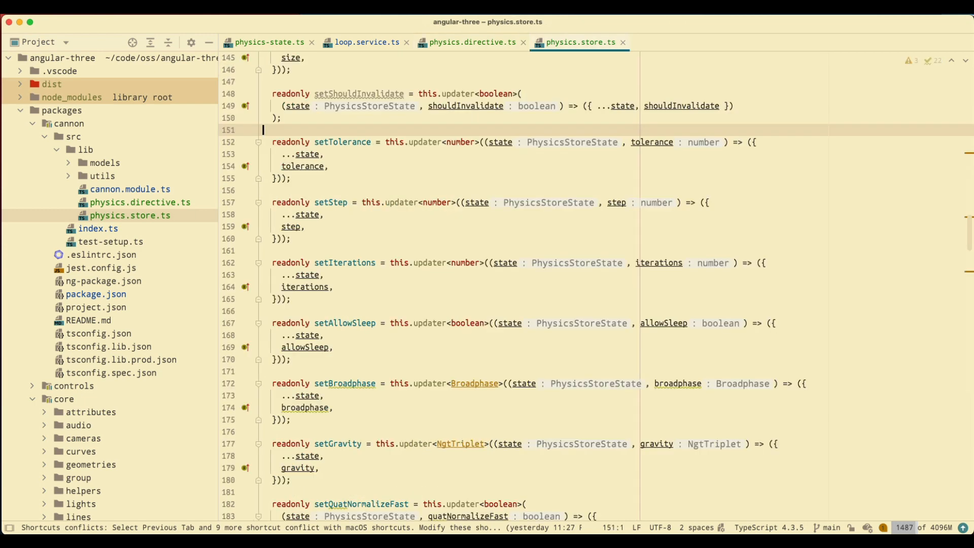